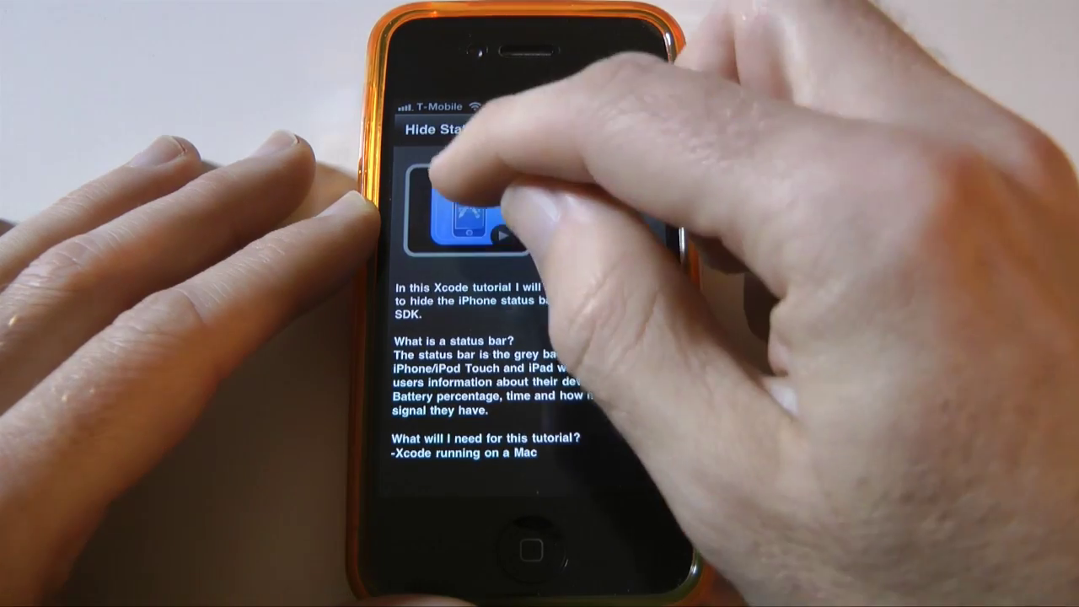
# Play the 'Hide the status bar' video tutorial, then return to the Tutorials list.
pyautogui.click(464, 216)
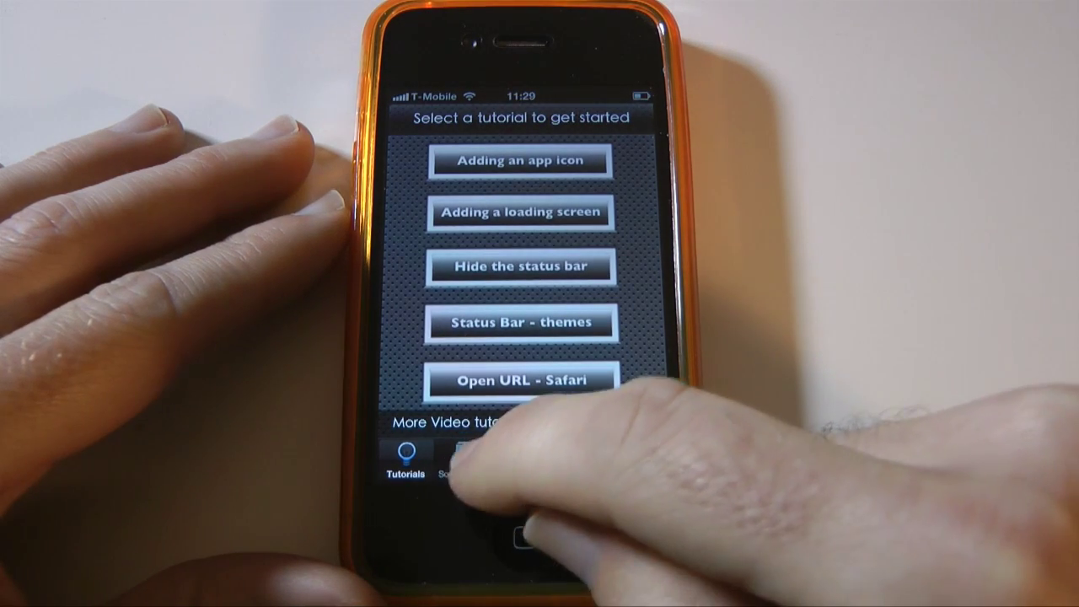
# Browse the Source Code library's snippet list, then move on to Developer Tips.
pyautogui.click(461, 471)
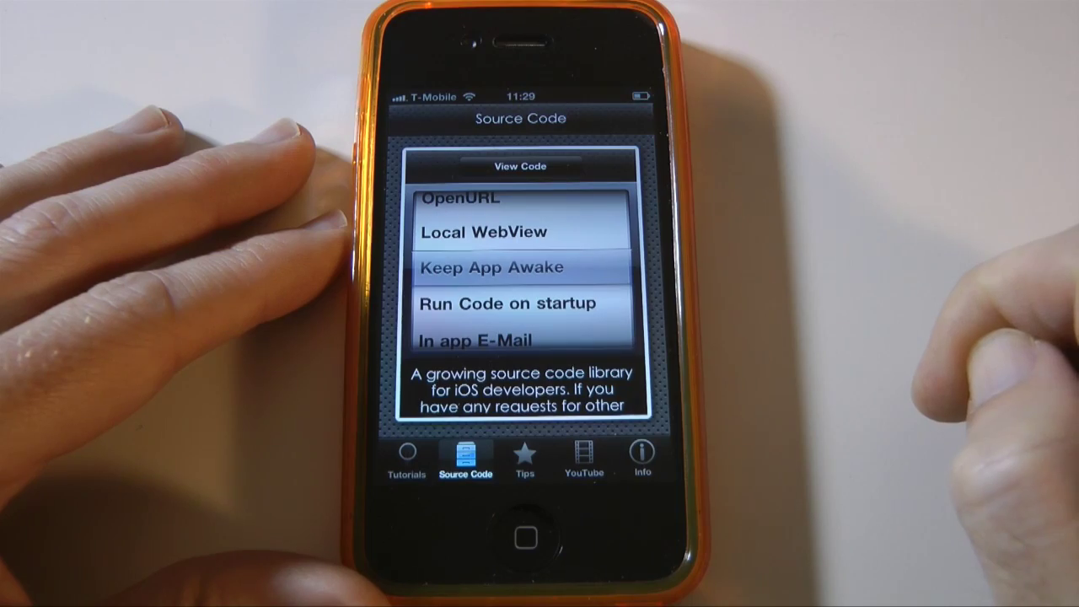
pyautogui.click(523, 459)
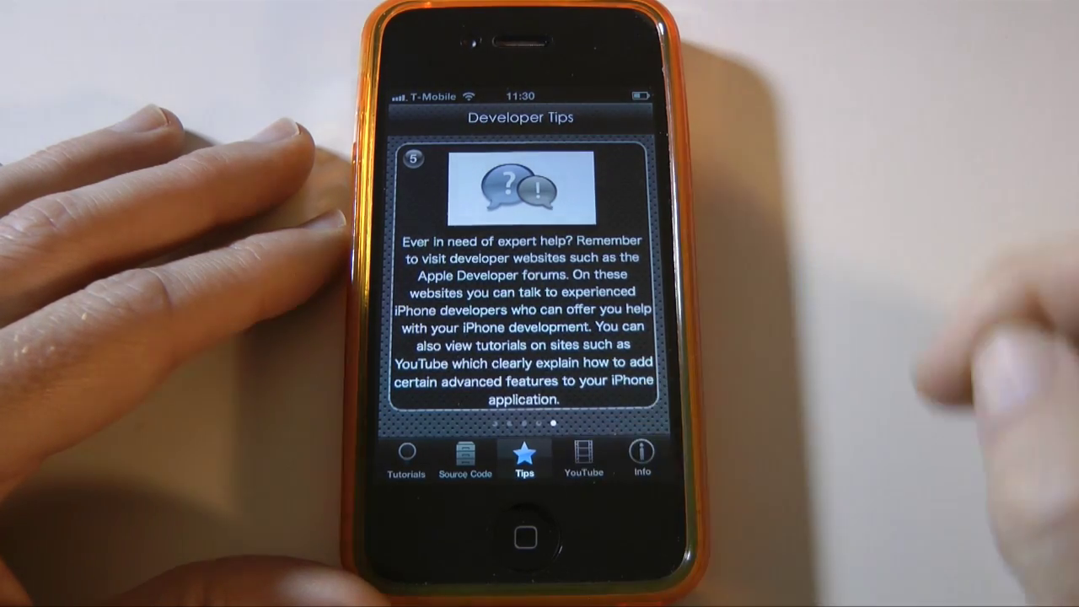
# Load the X-Code Tutorials YouTube channel's video list.
pyautogui.click(582, 459)
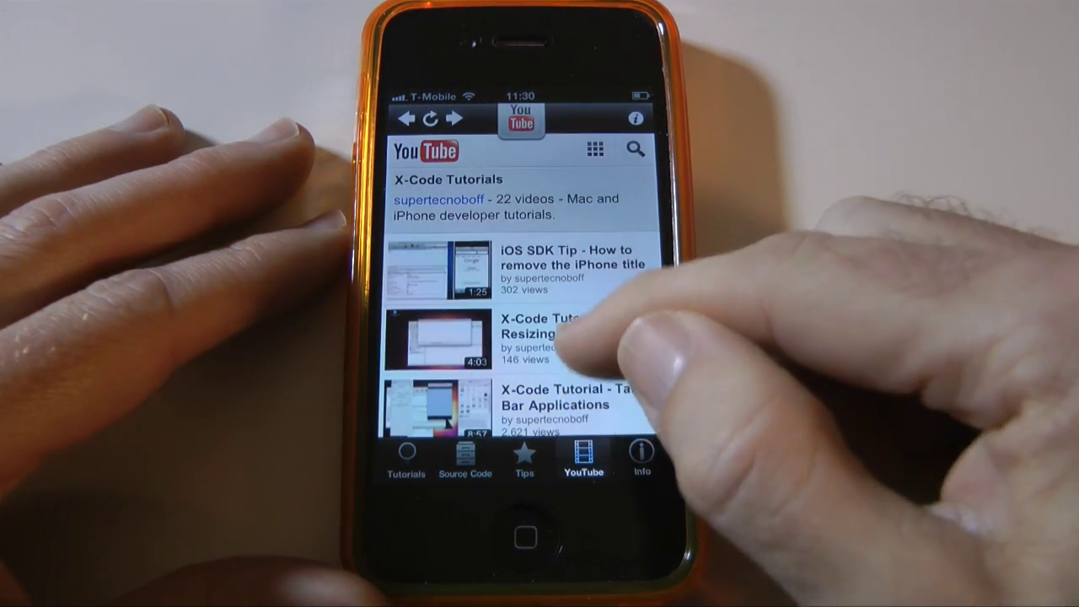